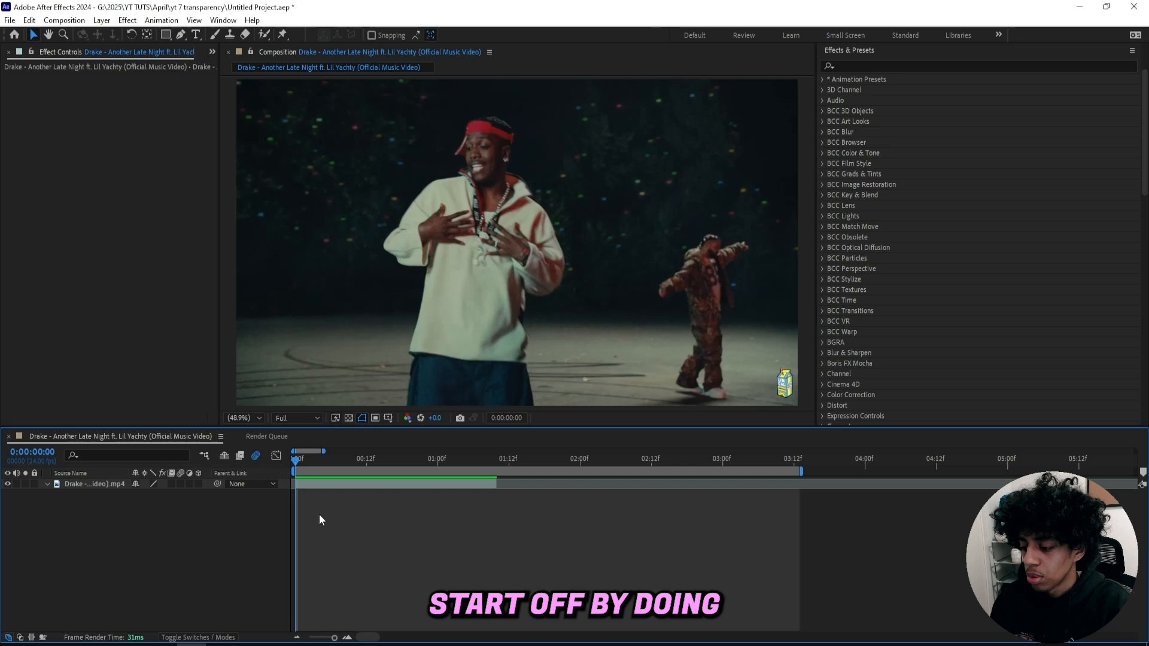
Add a new adjustment layer above the music video clip.
{"action": "right_click", "coordinate": [319, 520]}
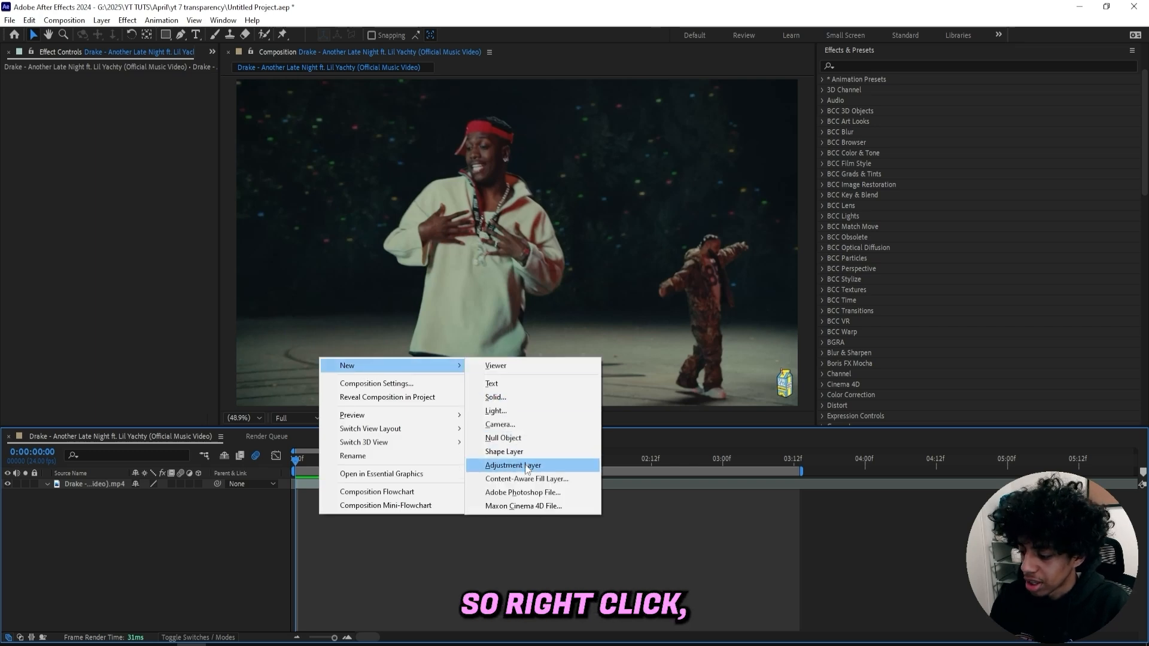
{"action": "left_click", "coordinate": [513, 465]}
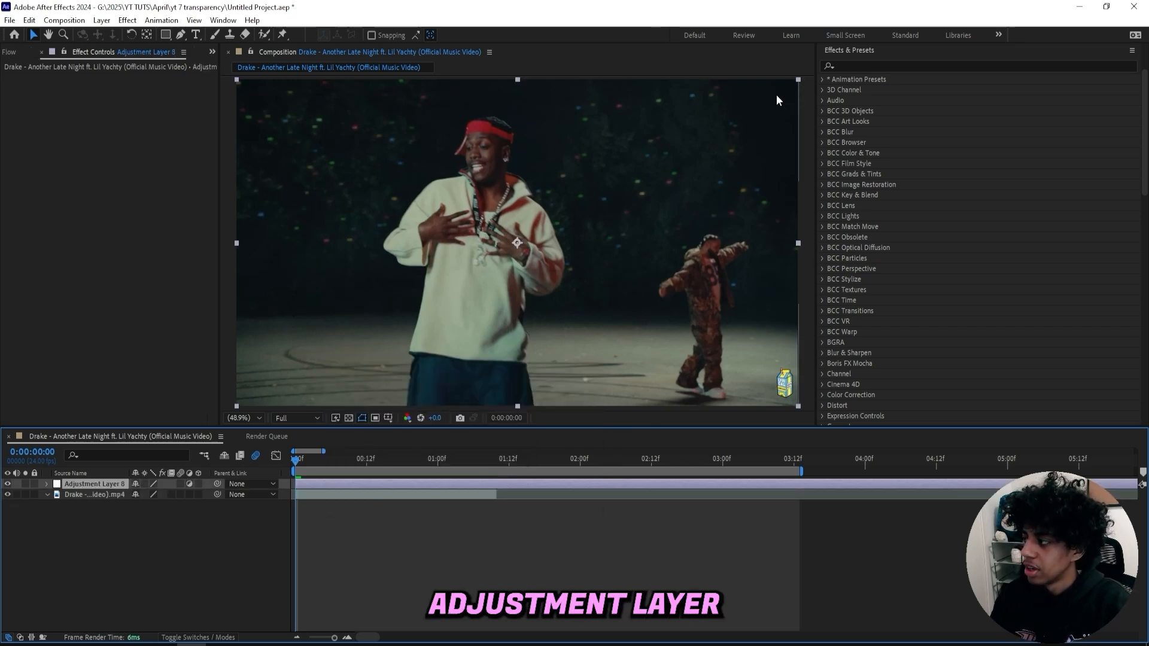
Expand Animation Presets > Ultimate Shake Pack and pick the Bouncy Shake 2 preset.
{"action": "left_click", "coordinate": [823, 79]}
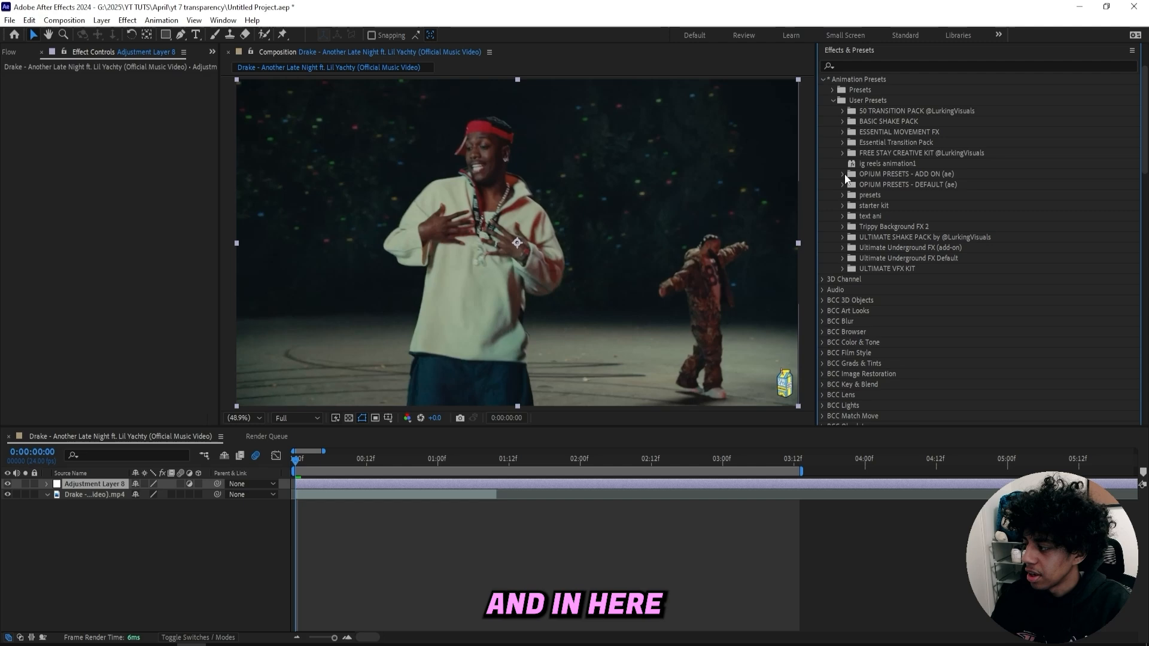
{"action": "left_click", "coordinate": [843, 237]}
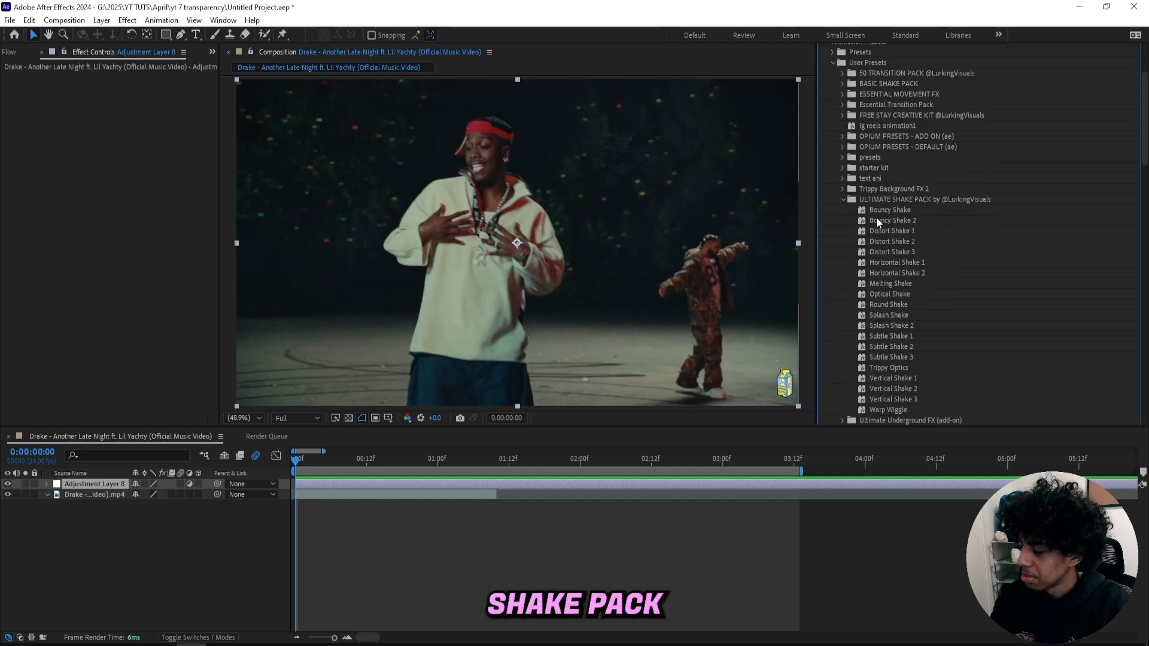
{"action": "scroll", "scroll_direction": "down", "scroll_amount": 3}
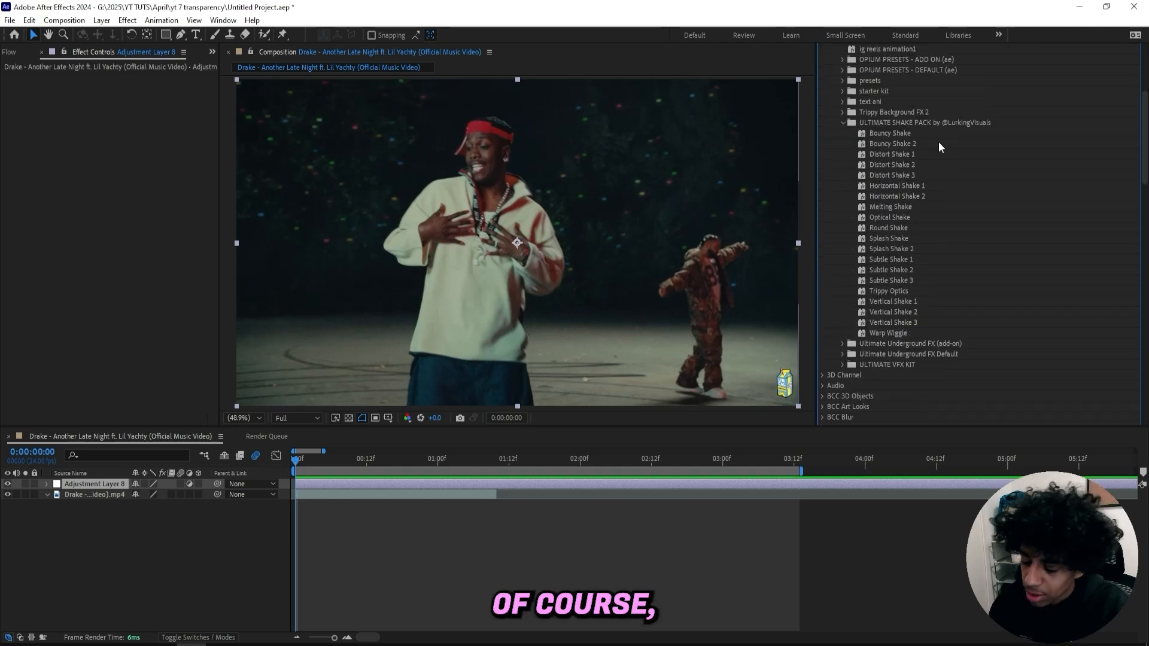
{"action": "left_click", "coordinate": [893, 142]}
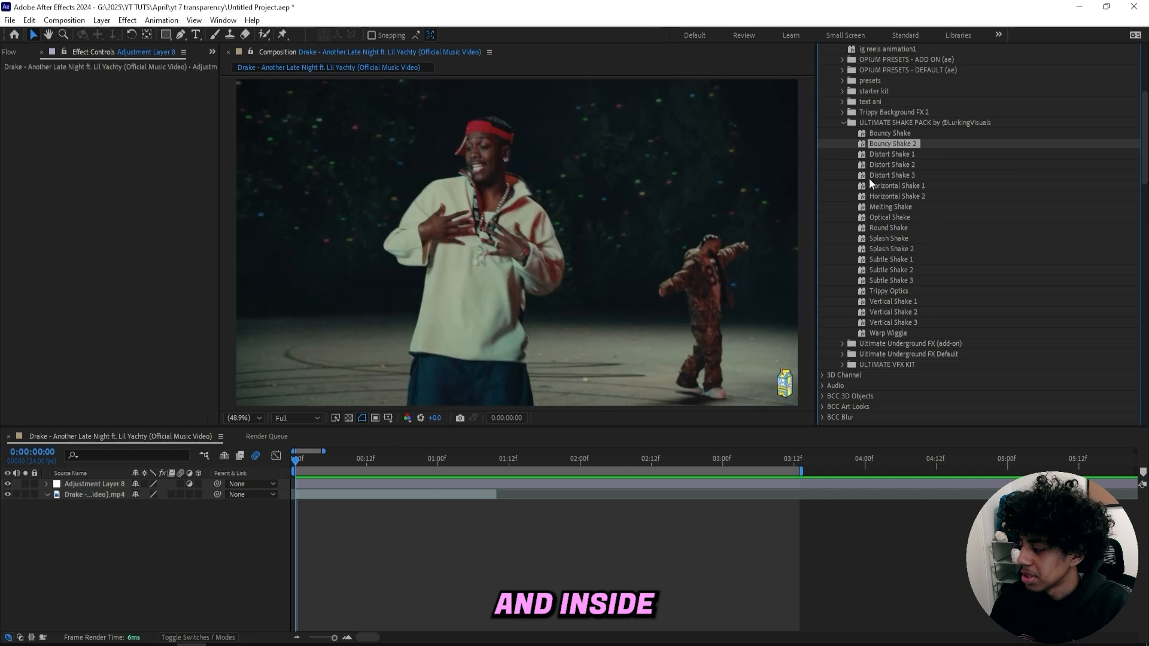
{"action": "mouse_move", "coordinate": [911, 226]}
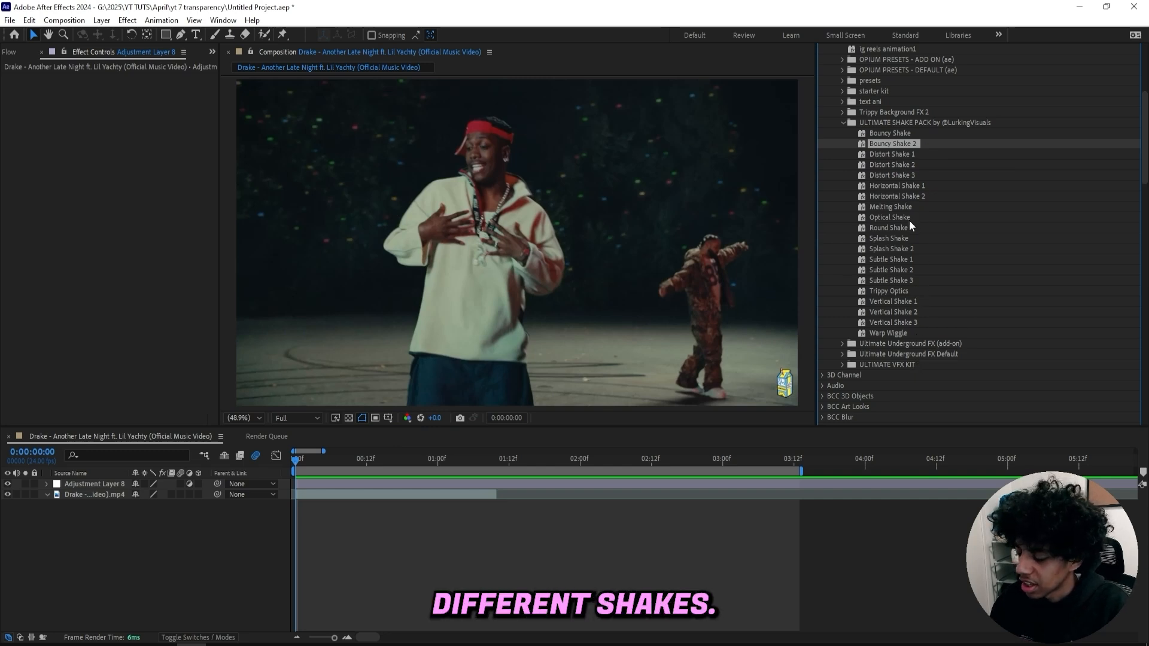
{"action": "mouse_move", "coordinate": [963, 263]}
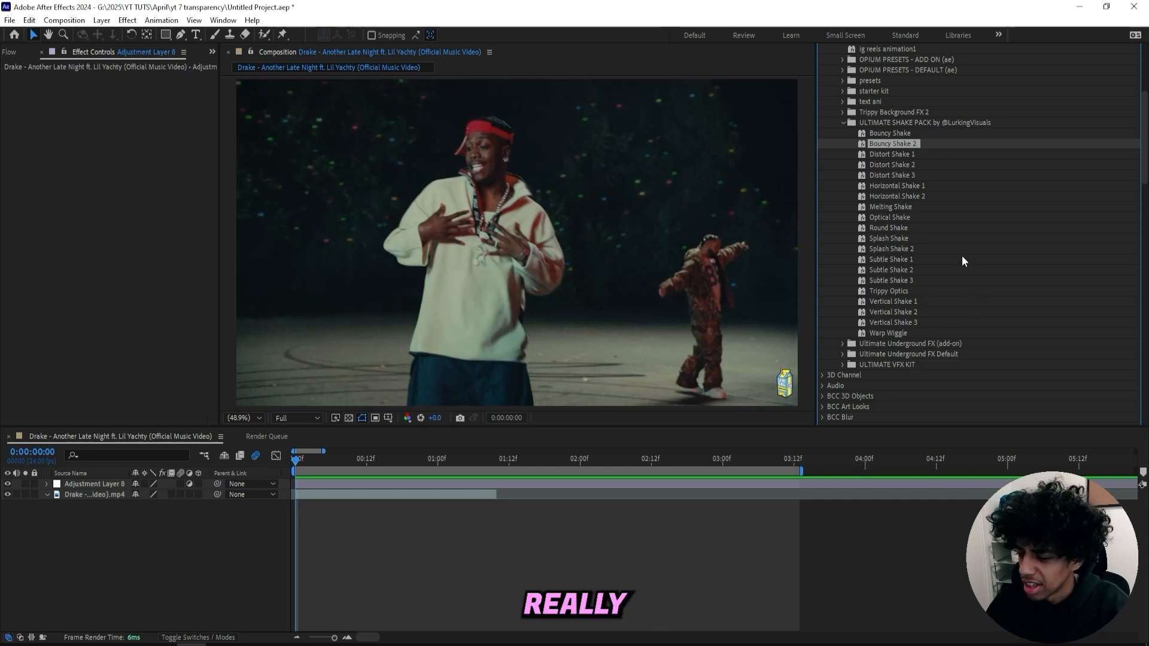
{"action": "mouse_move", "coordinate": [925, 152]}
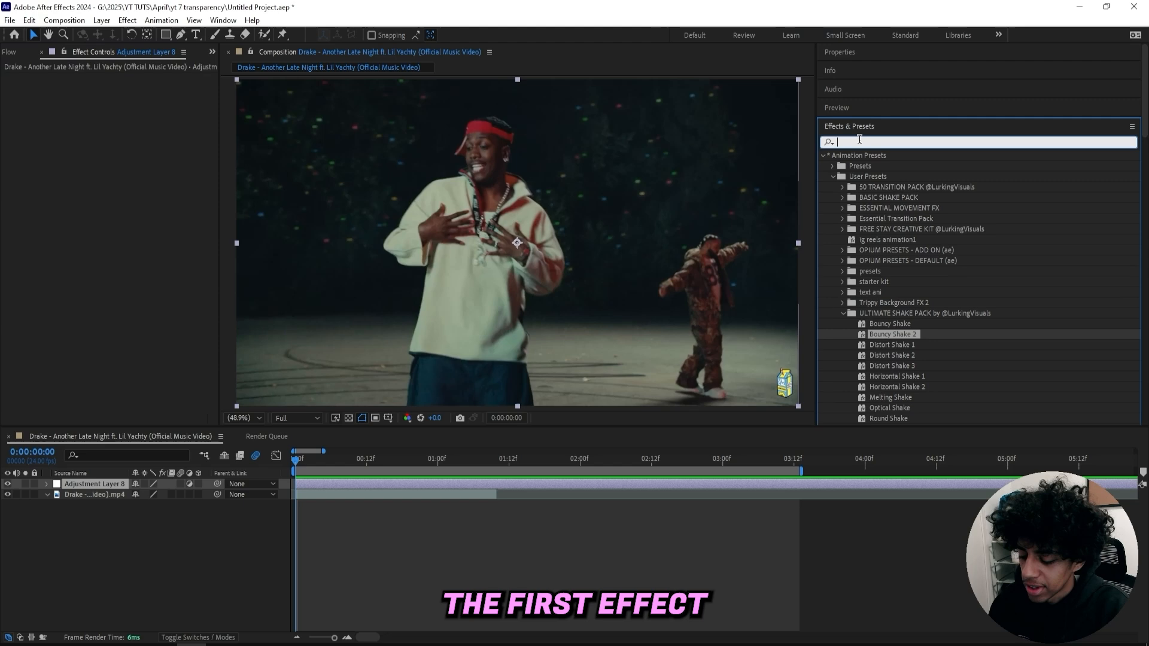
Apply Wave Warp to the adjustment layer: Sine wave, height 38, width 40, speed 2.
{"action": "type", "text": "wa"}
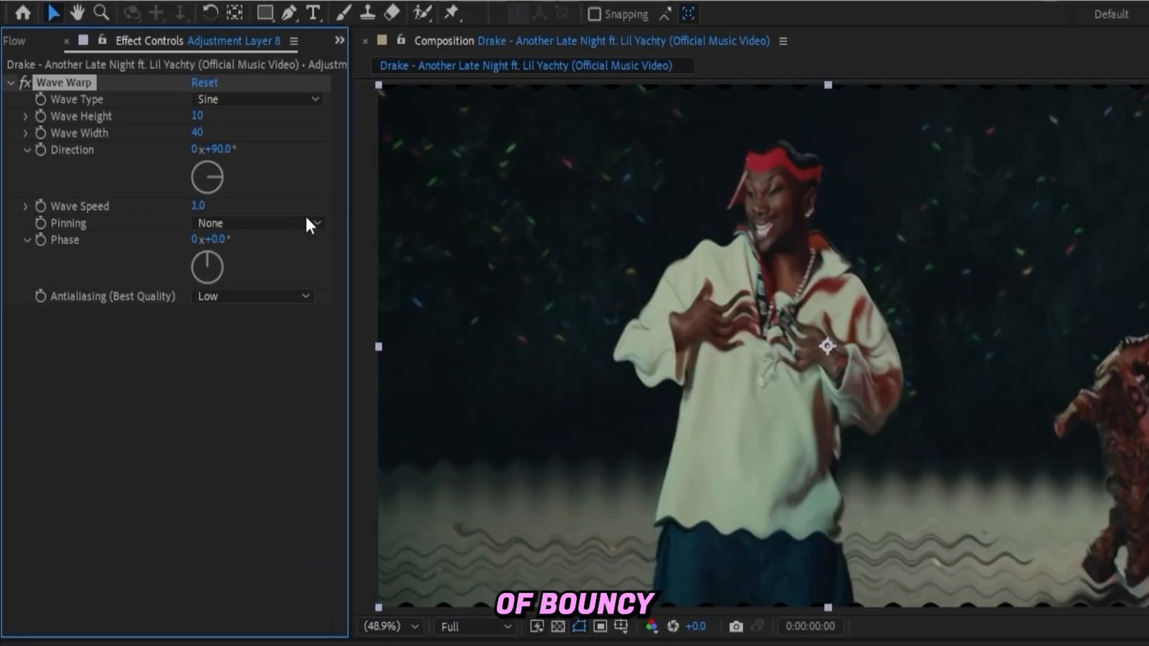
{"action": "double_click", "coordinate": [197, 116]}
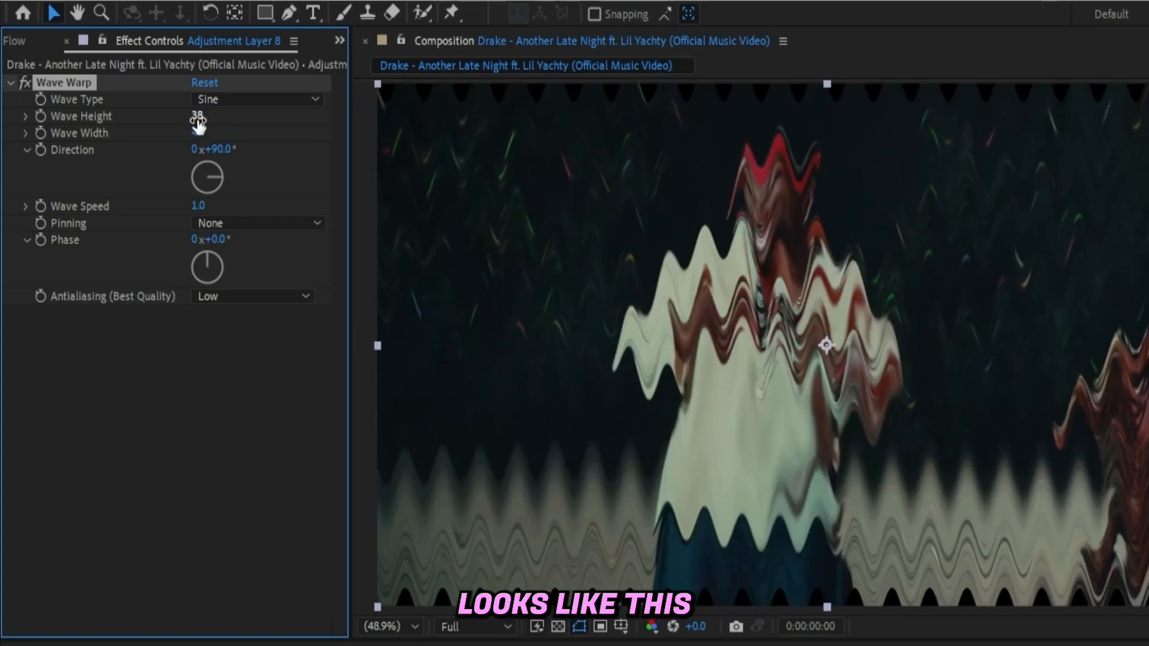
{"action": "left_click", "coordinate": [256, 99]}
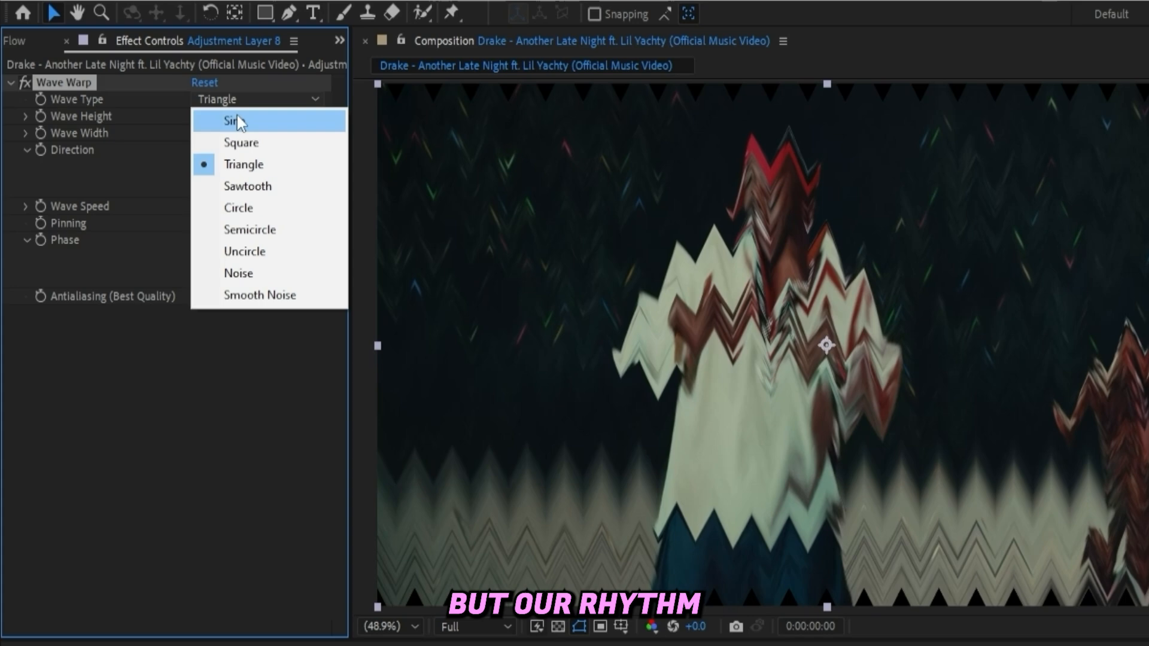
{"action": "left_click", "coordinate": [259, 295]}
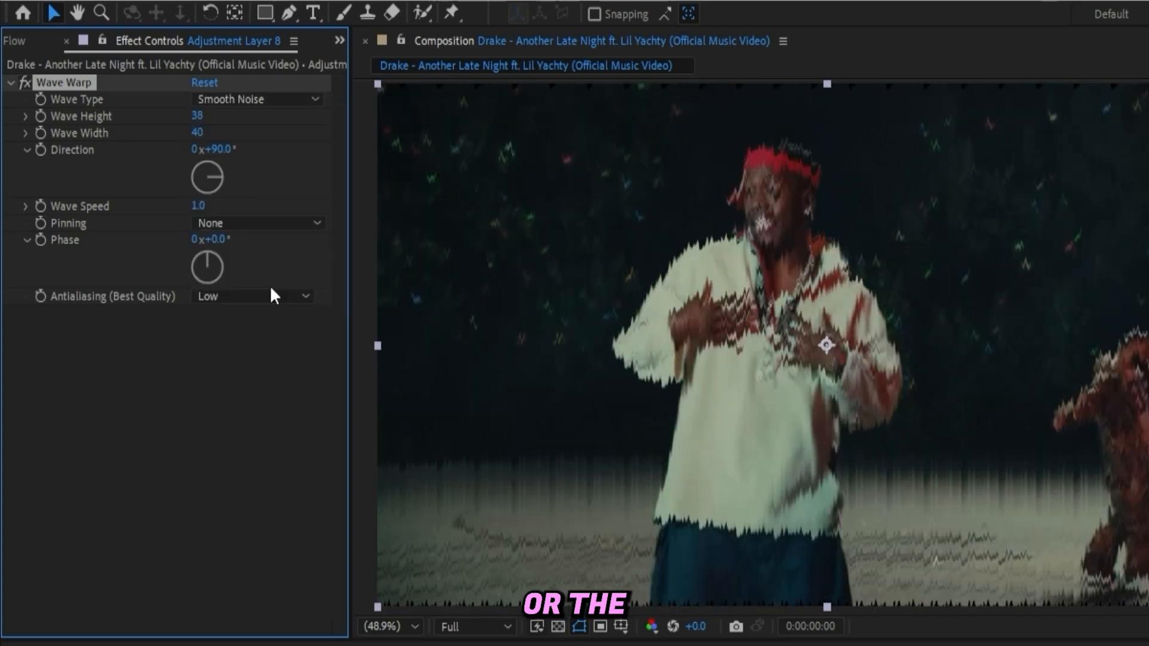
{"action": "mouse_move", "coordinate": [236, 115]}
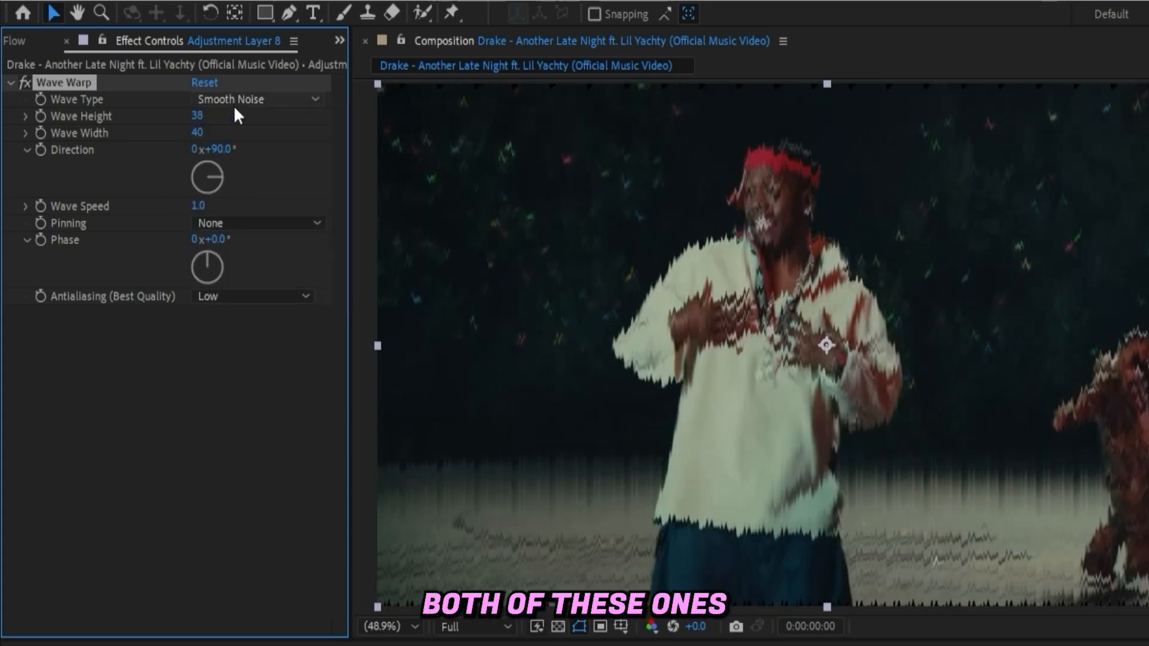
{"action": "left_click", "coordinate": [257, 100]}
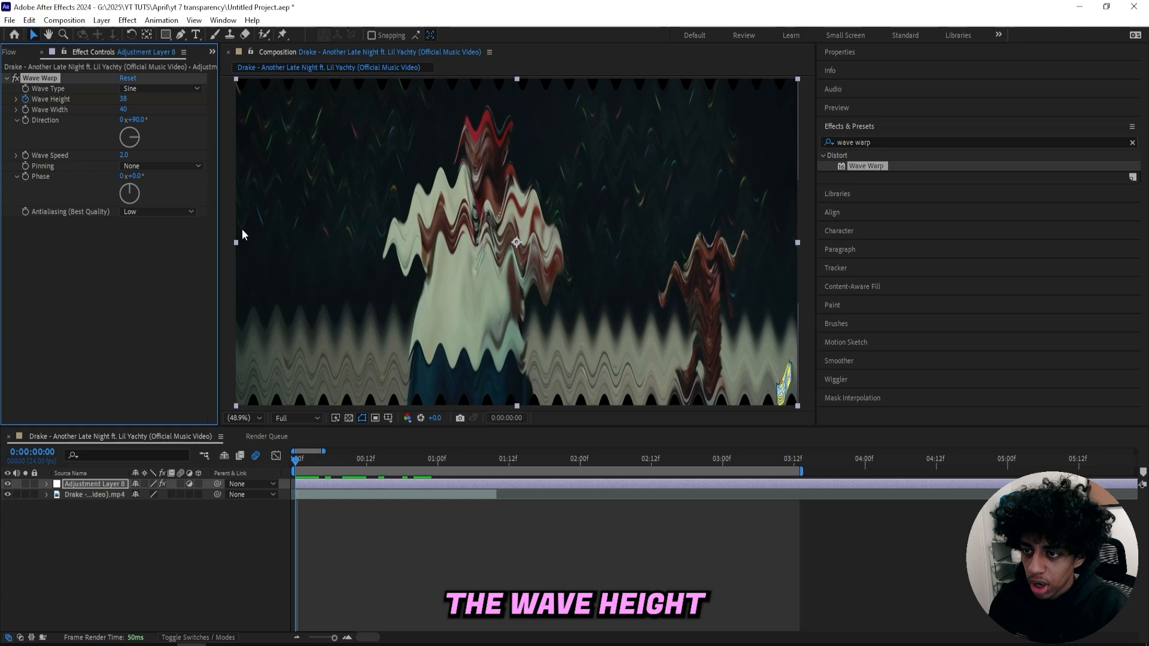
{"action": "left_click", "coordinate": [435, 452]}
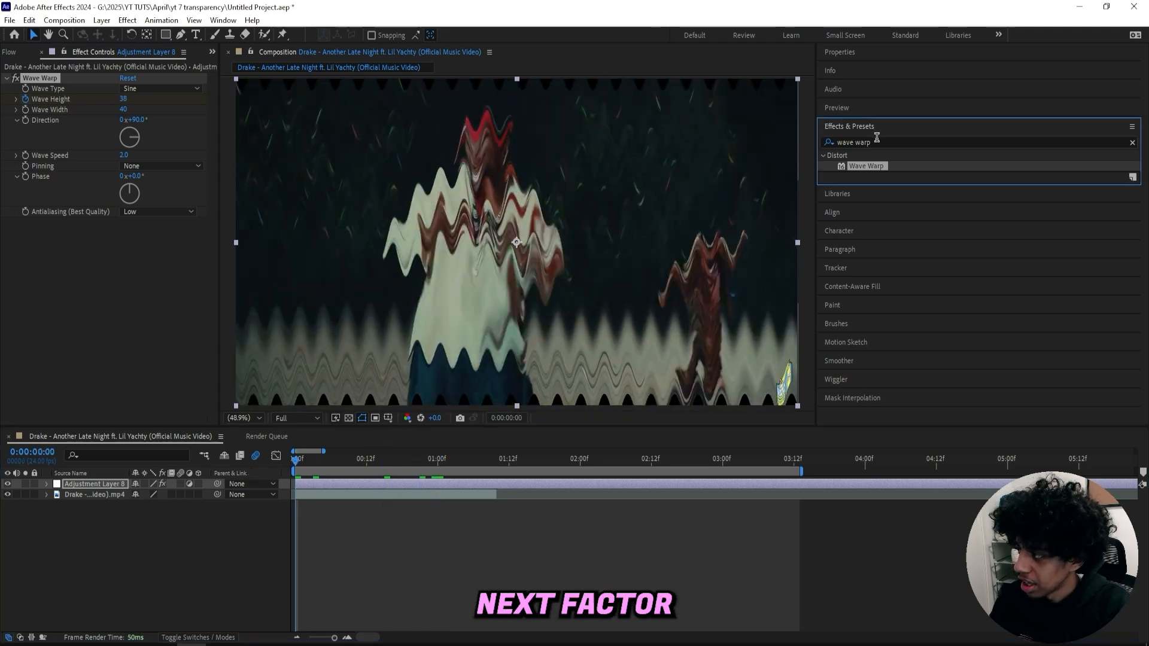
Apply Turbulent Displace to the adjustment layer with amount 129 and size 80.
{"action": "type", "text": "tir"}
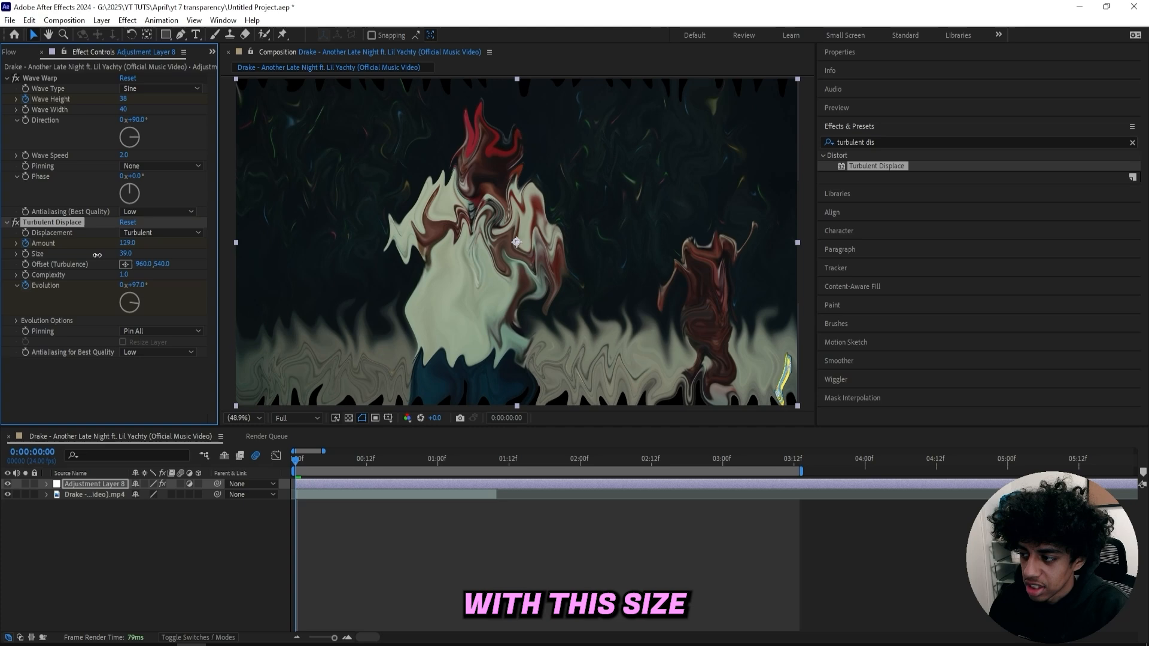
{"action": "left_click_drag", "start_coordinate": [126, 254], "coordinate": [114, 254]}
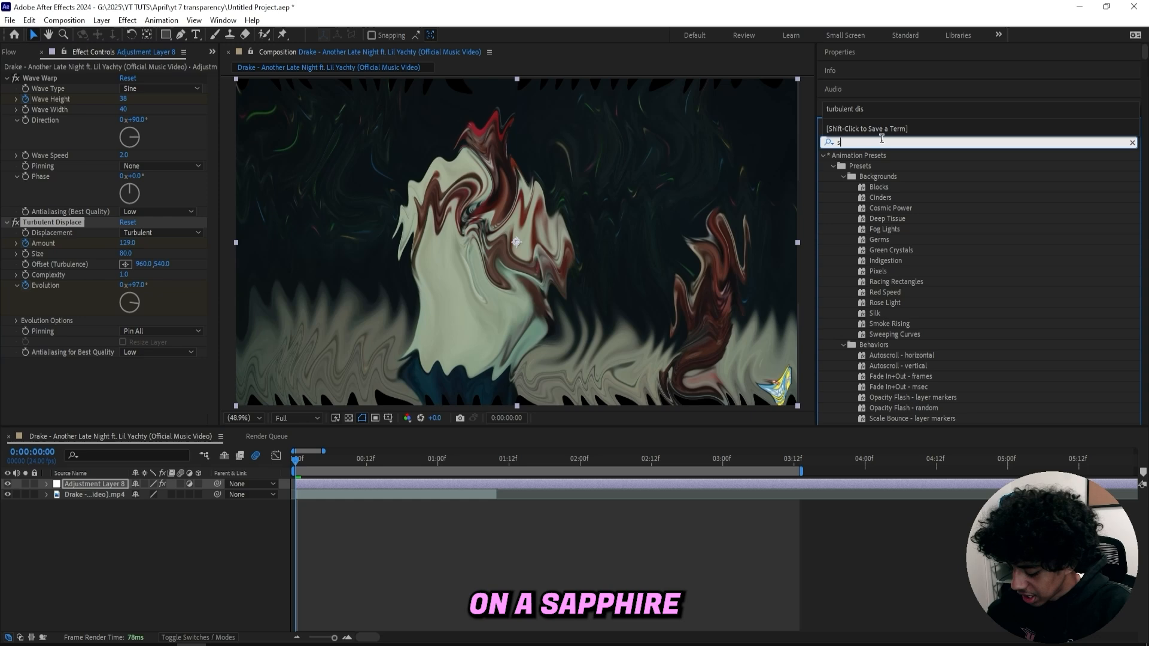
Apply Sapphire S_Shake with amplitude 1.400 and motion blur on.
{"action": "type", "text": "_shake"}
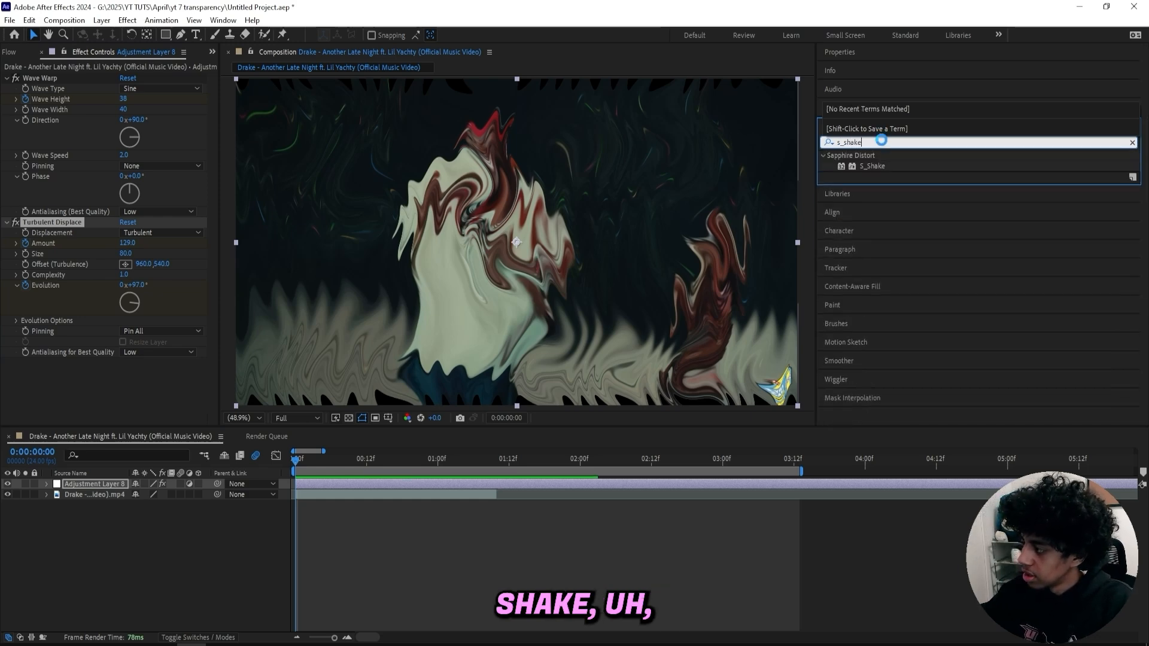
{"action": "double_click", "coordinate": [872, 165]}
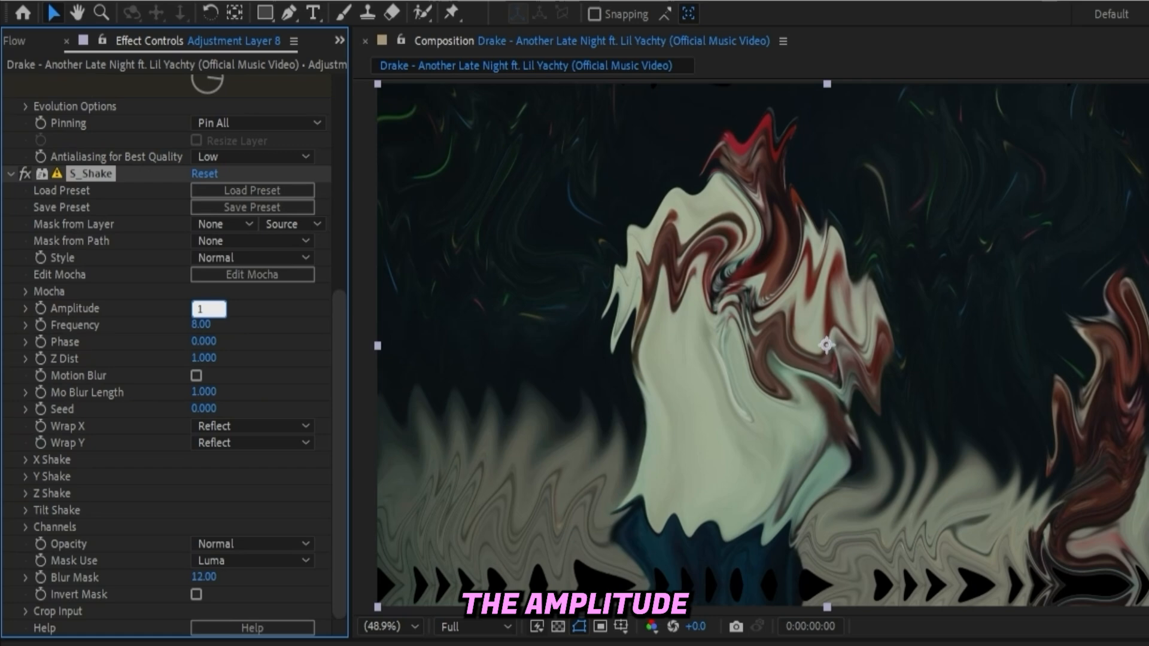
{"action": "type", "text": "1.400"}
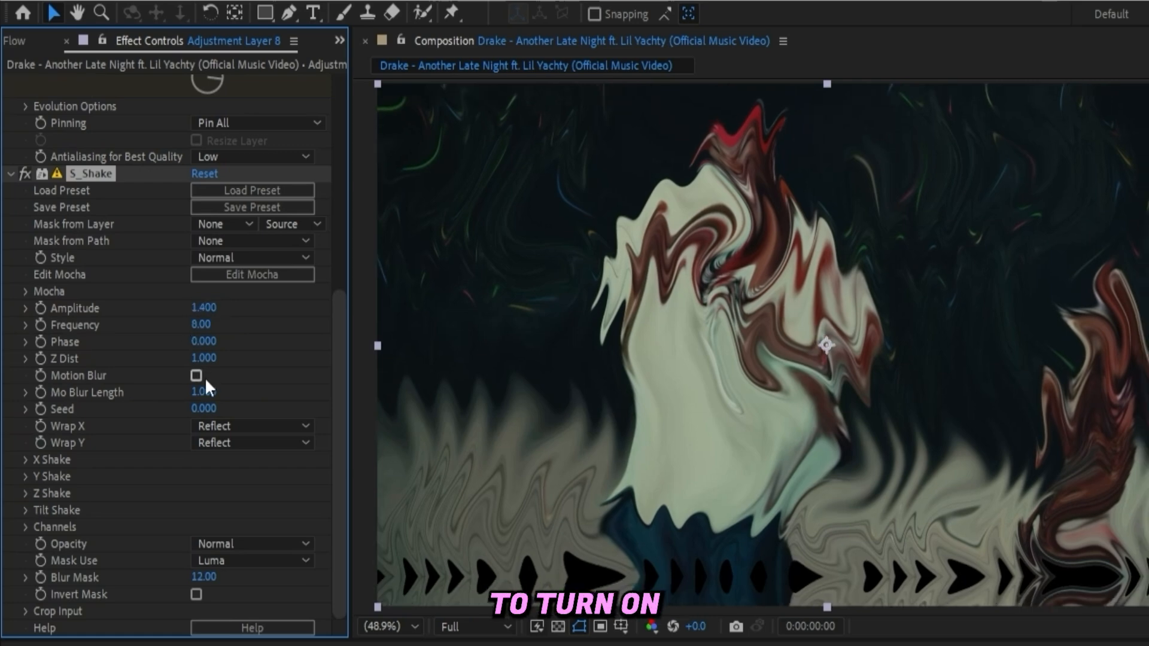
{"action": "left_click", "coordinate": [196, 375]}
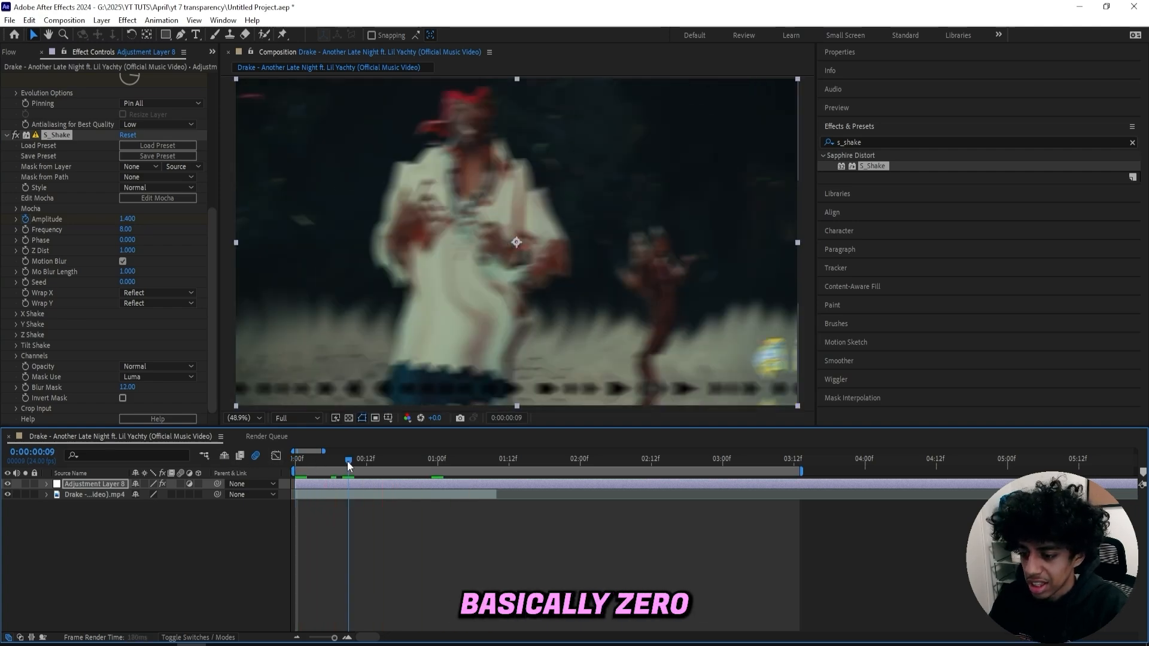
Lower S_Shake's X Rand Amp to 90 from the start of the clip.
{"action": "left_click", "coordinate": [294, 455]}
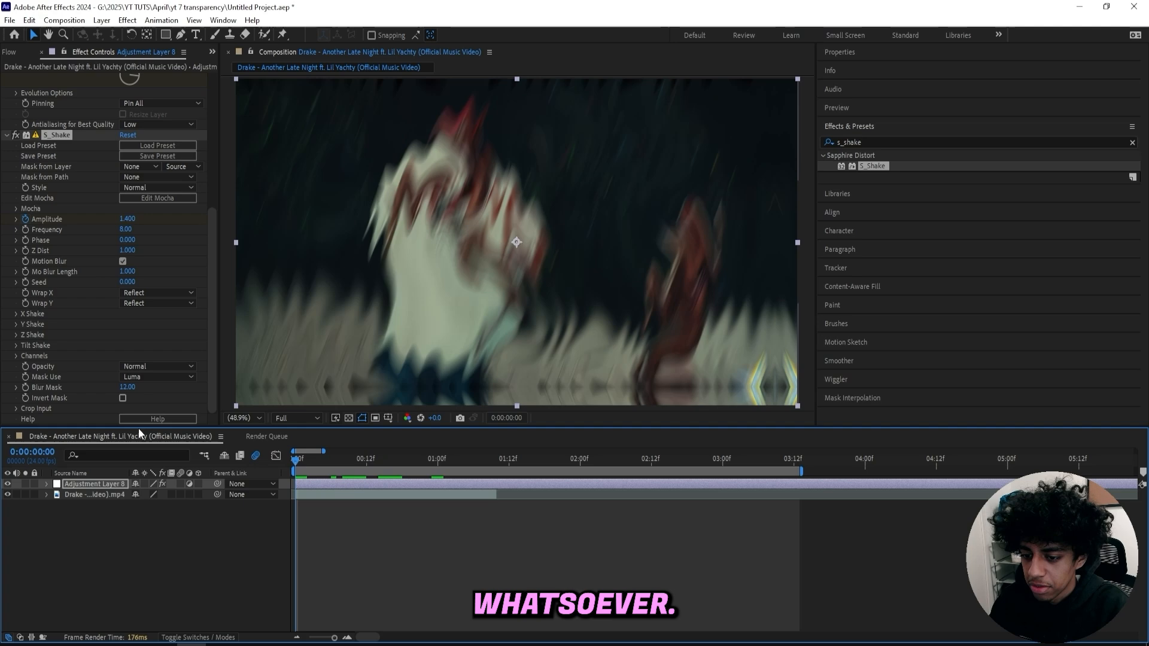
{"action": "left_click", "coordinate": [15, 314]}
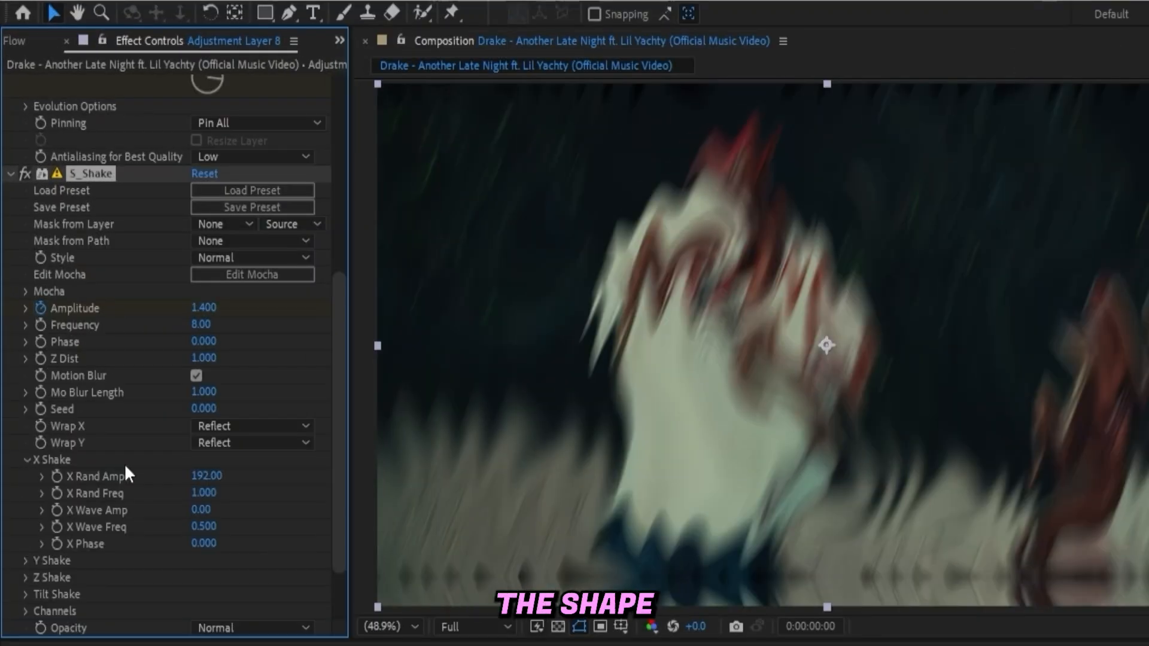
{"action": "mouse_move", "coordinate": [227, 483]}
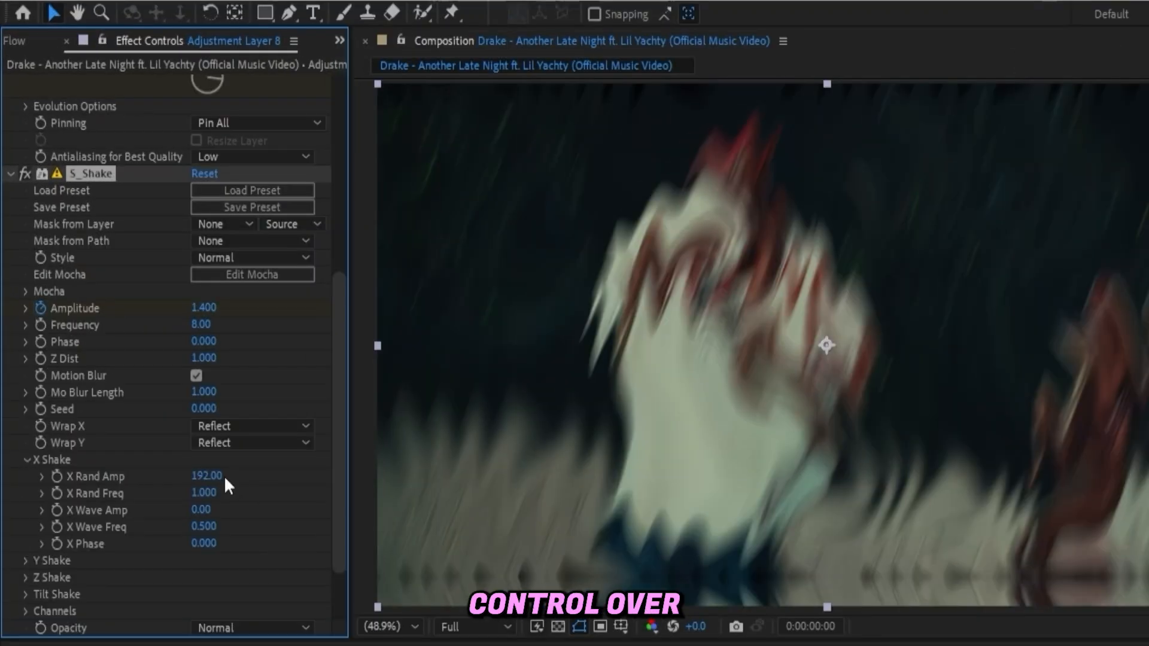
{"action": "double_click", "coordinate": [205, 476]}
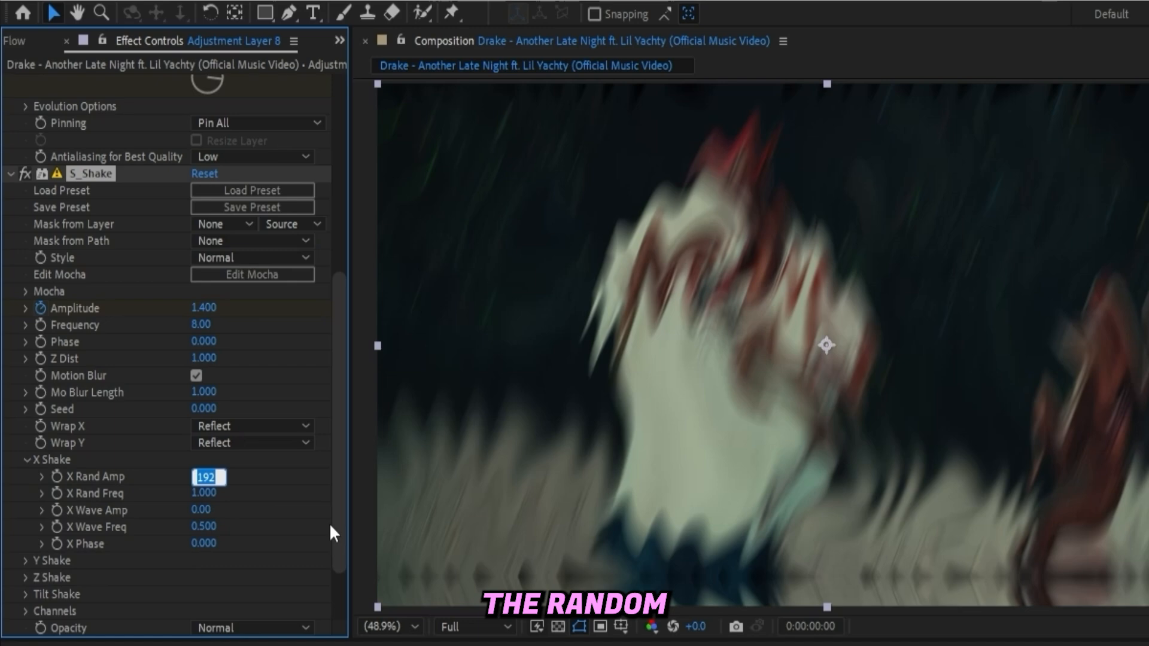
{"action": "type", "text": "90"}
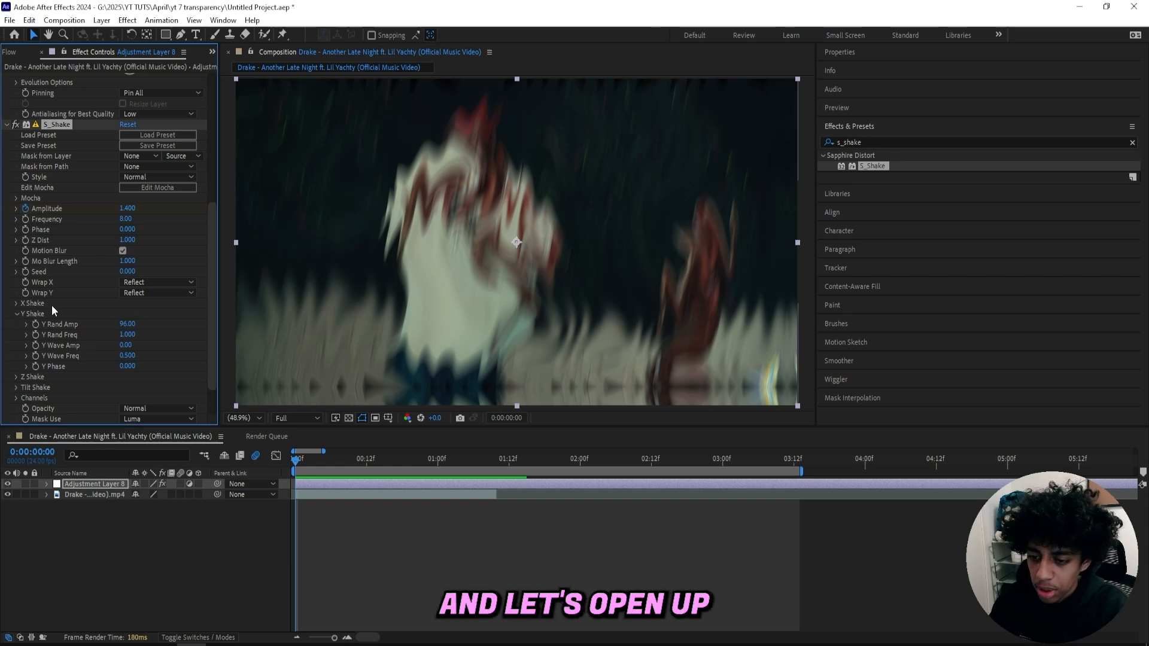
Tune Y Shake: Y Rand Amp 400, Y Rand Freq 1.5, Y Wave Amp 7, Y Wave Freq 0.7, then preview.
{"action": "double_click", "coordinate": [126, 323]}
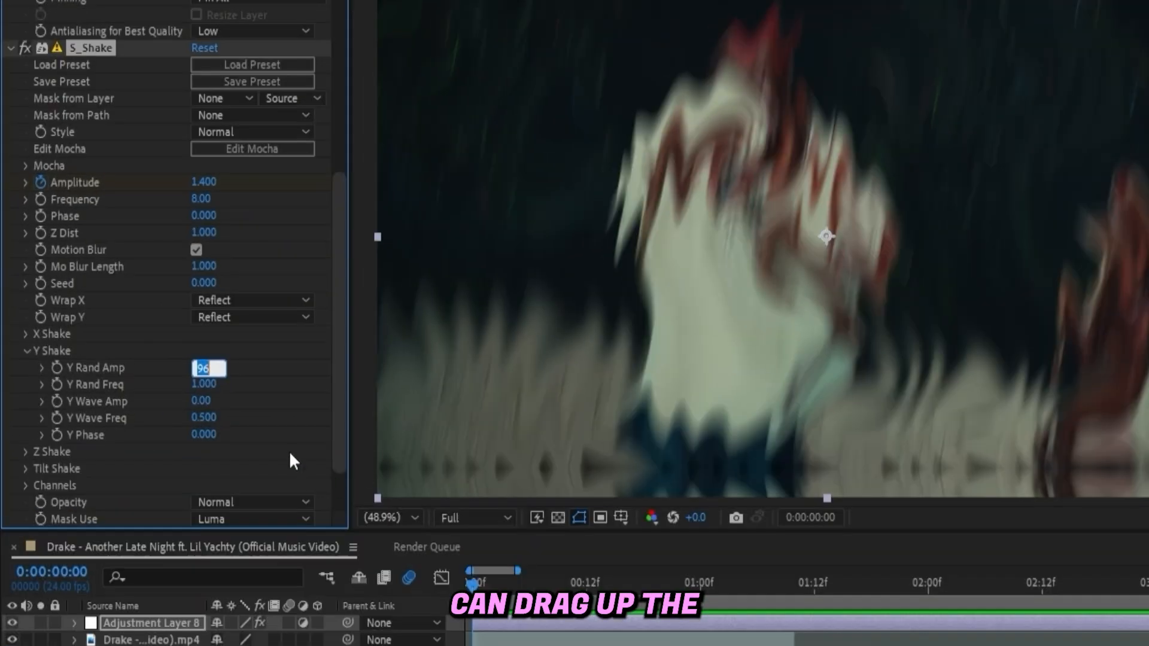
{"action": "type", "text": "400.00"}
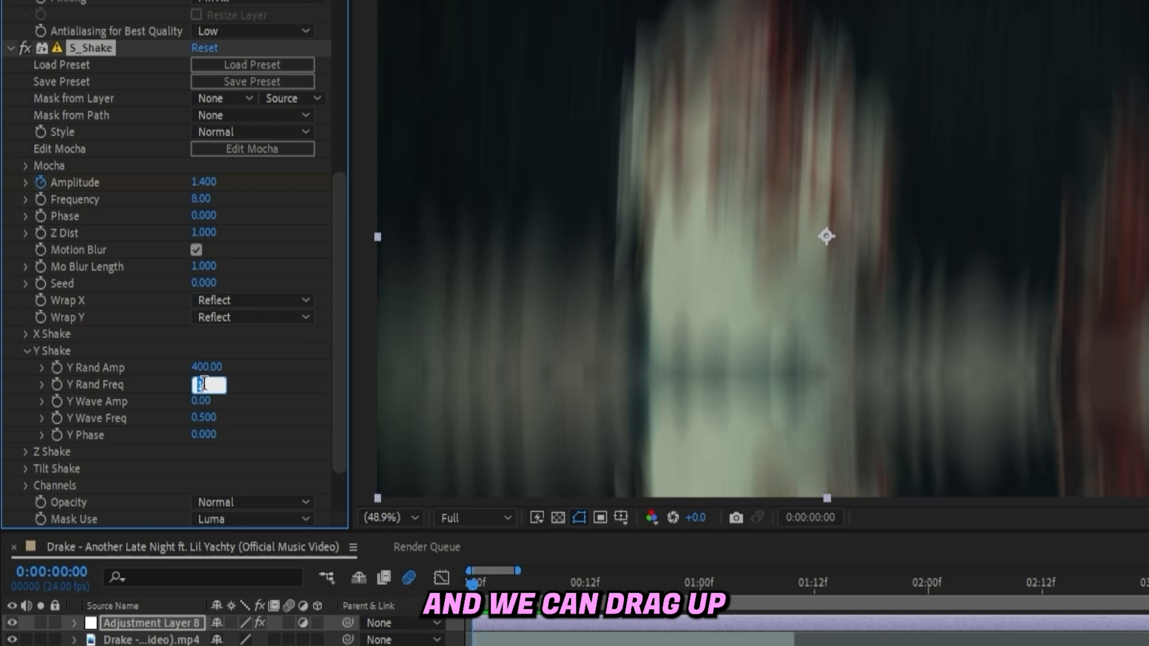
{"action": "type", "text": "1-5"}
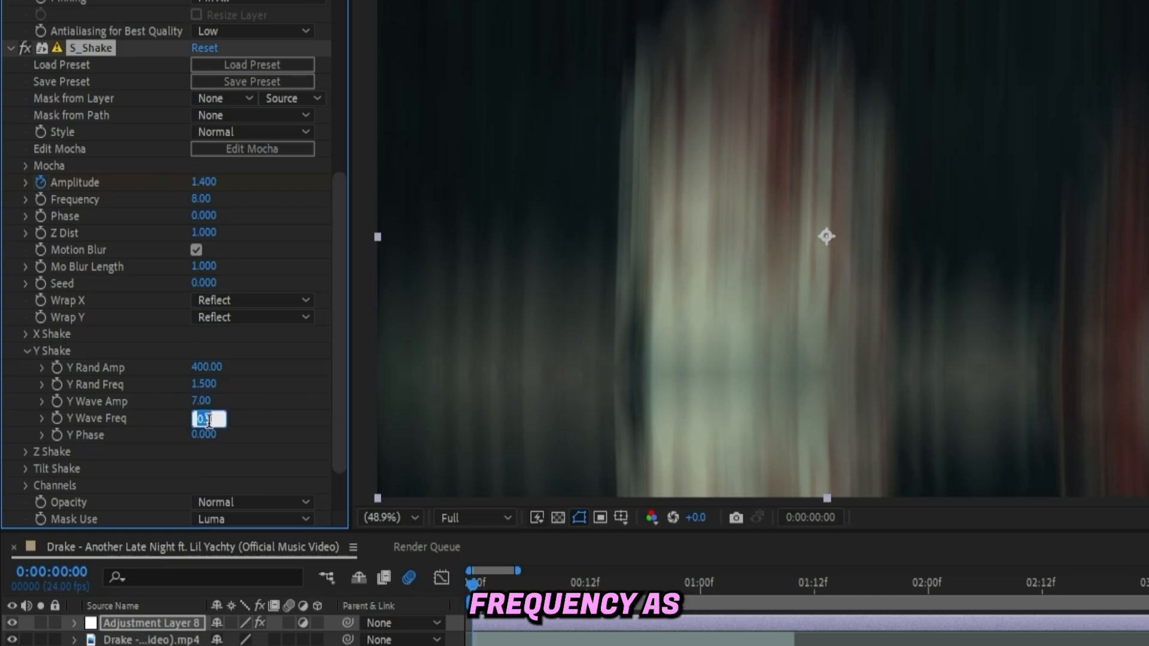
{"action": "type", "text": "0.700"}
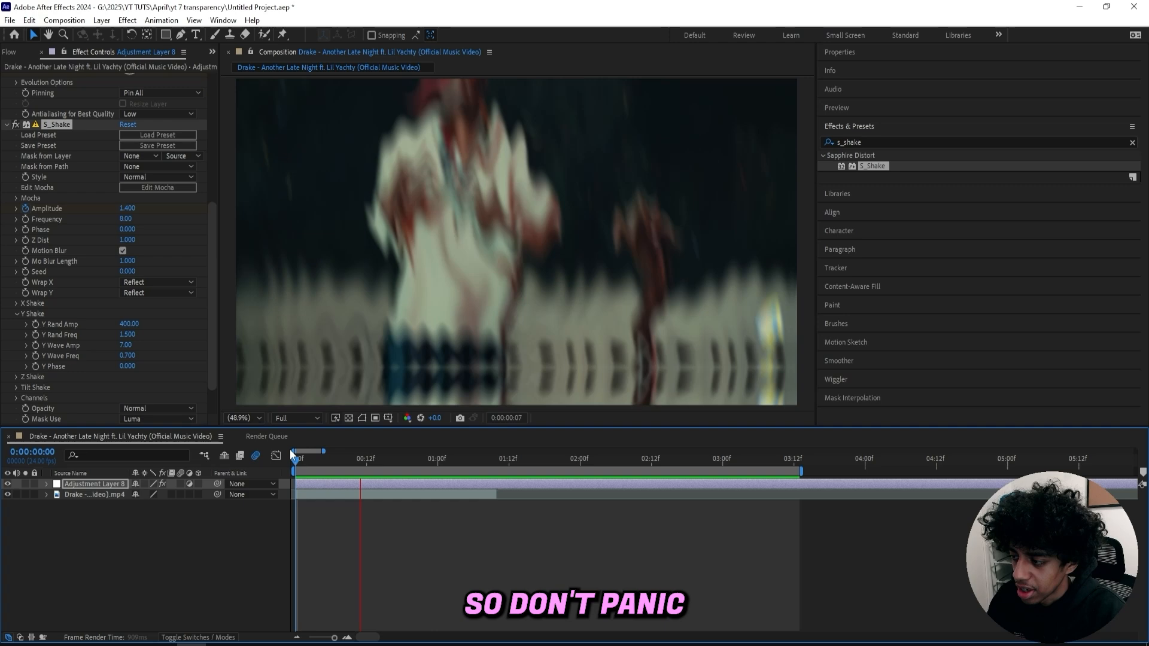
{"action": "left_click", "coordinate": [299, 453]}
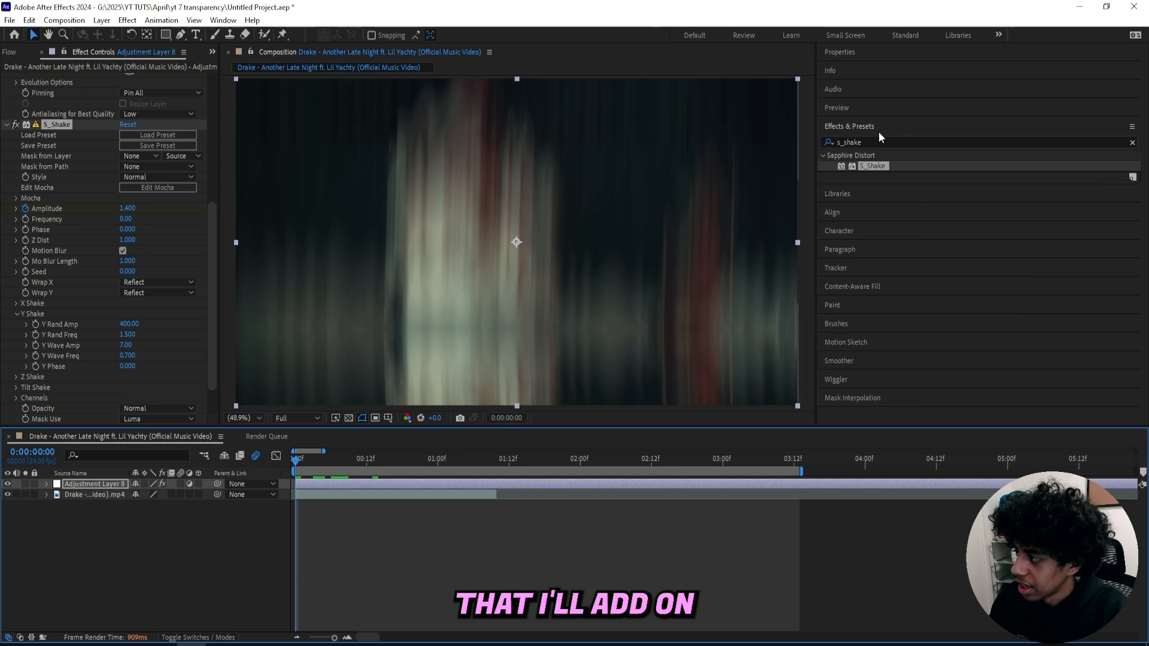
Apply Transform scaling from 190 to 100 at one second, then search for 'exposure'.
{"action": "type", "text": "transo"}
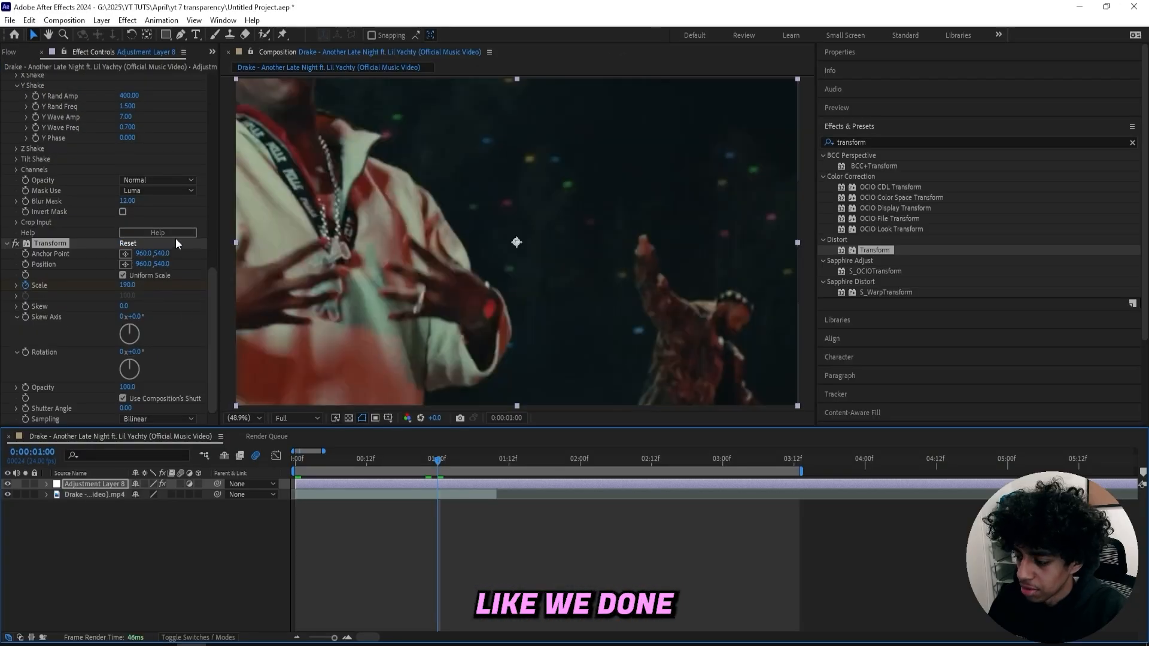
{"action": "left_click", "coordinate": [128, 243]}
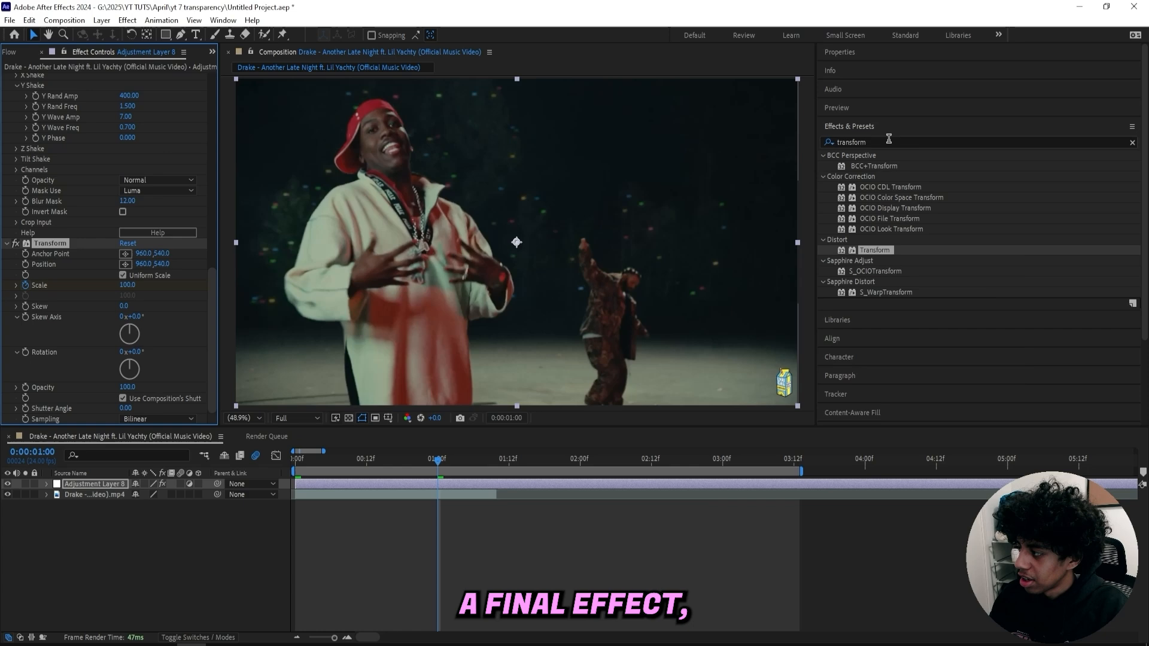
{"action": "type", "text": "exposu"}
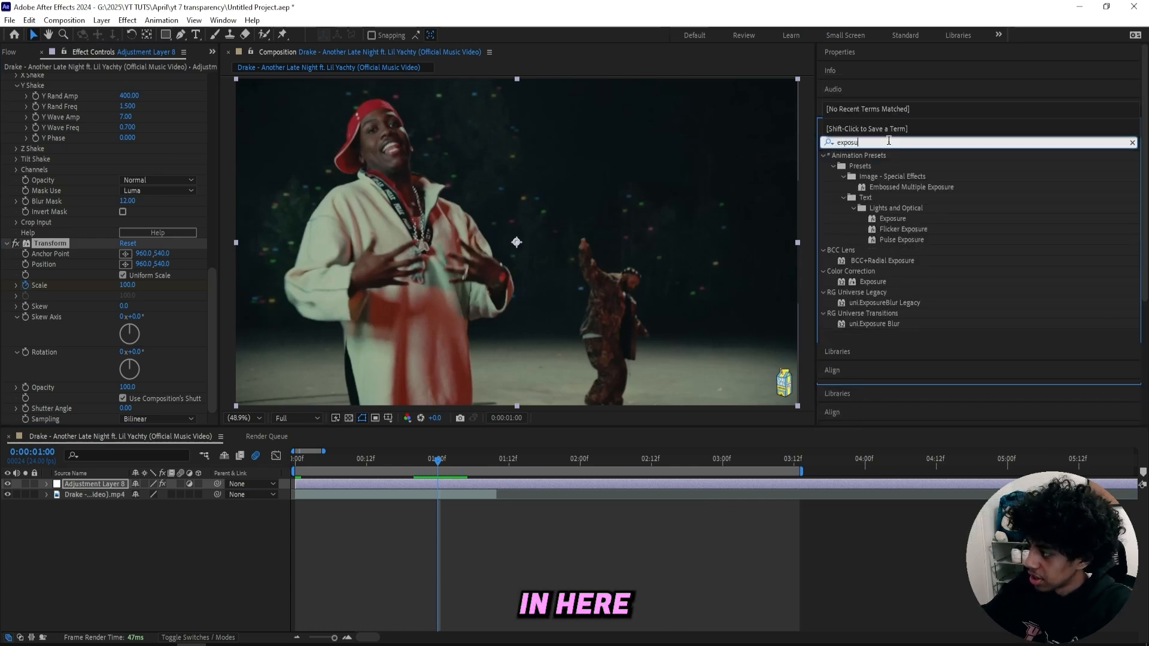
Apply Exposure keyframed up to 2.50 and preview the transition from the start.
{"action": "double_click", "coordinate": [872, 281]}
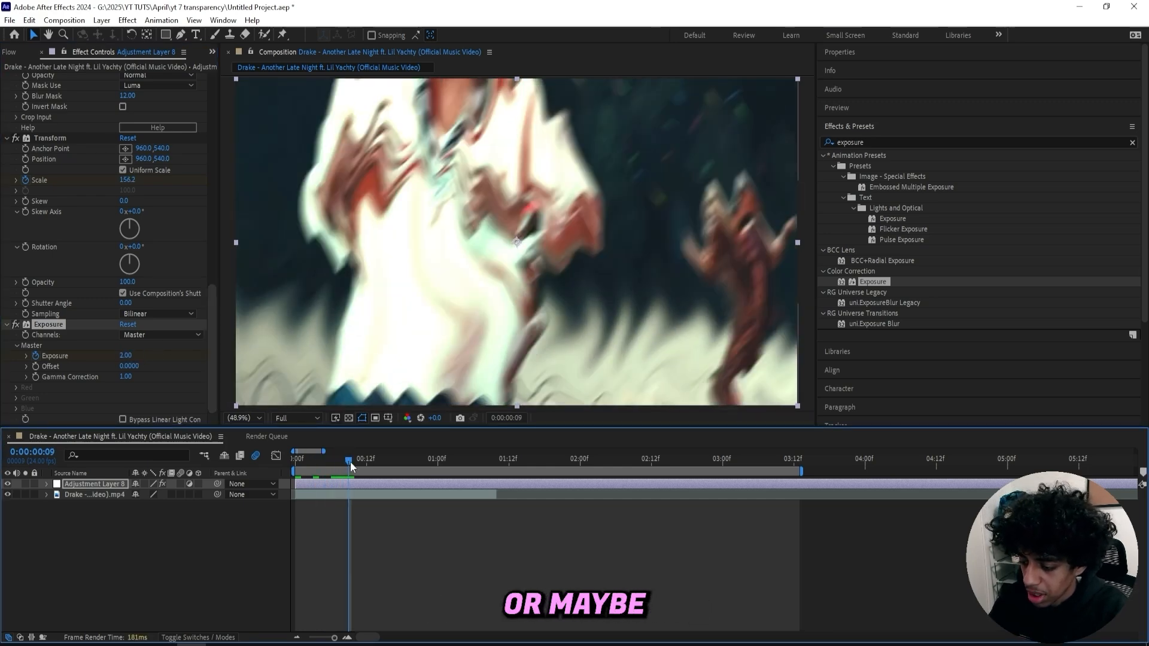
{"action": "double_click", "coordinate": [126, 356]}
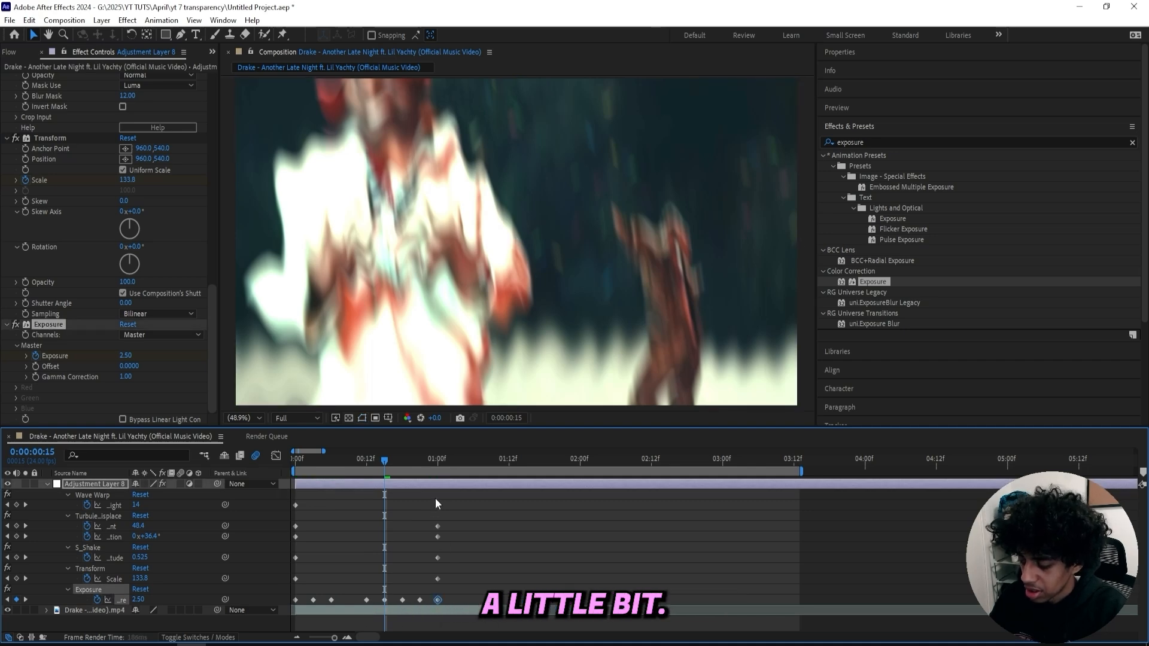
{"action": "left_click", "coordinate": [297, 452]}
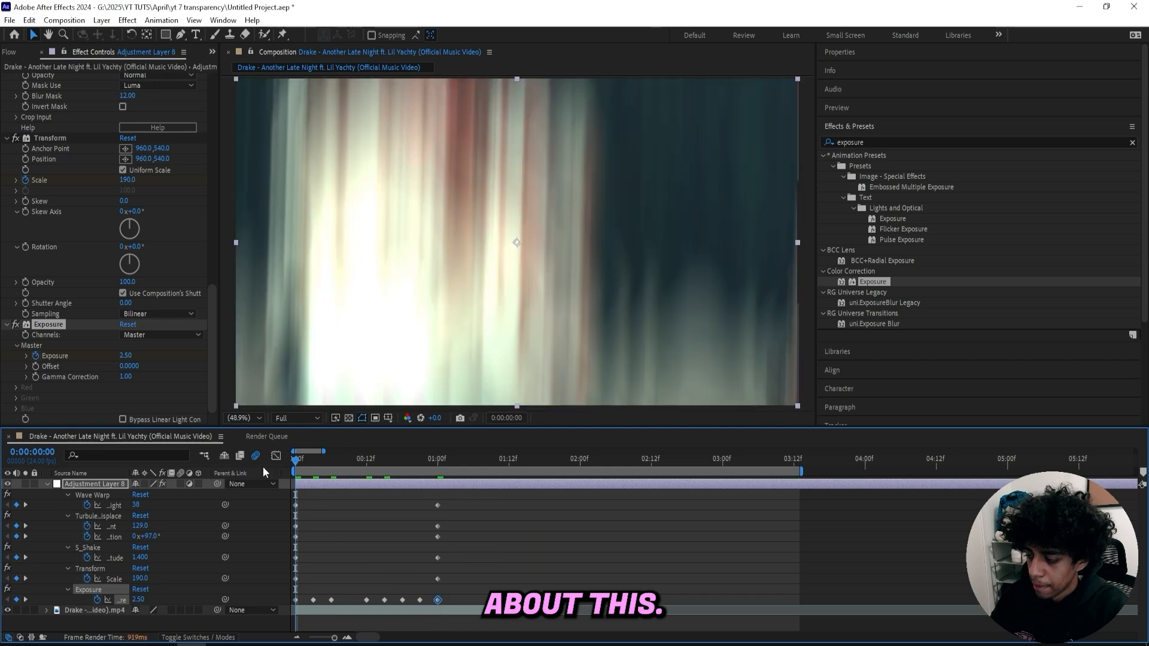
{"action": "left_click", "coordinate": [298, 452]}
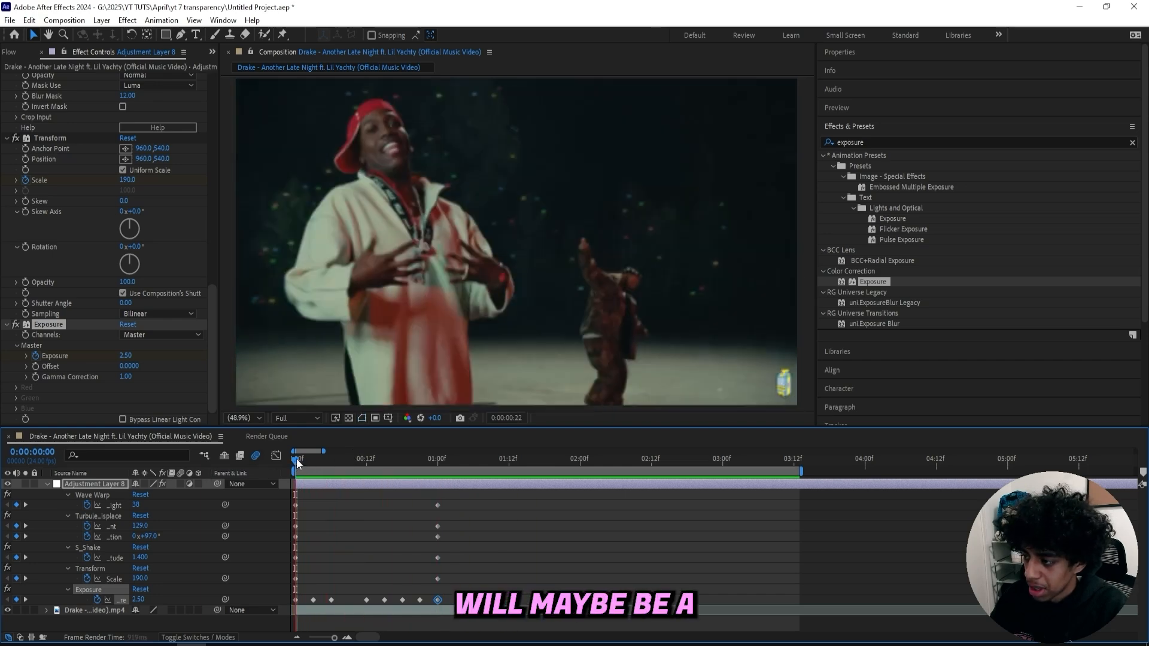
Ease the effect keyframes and view them on the value graph in the Graph Editor.
{"action": "left_click", "coordinate": [294, 453]}
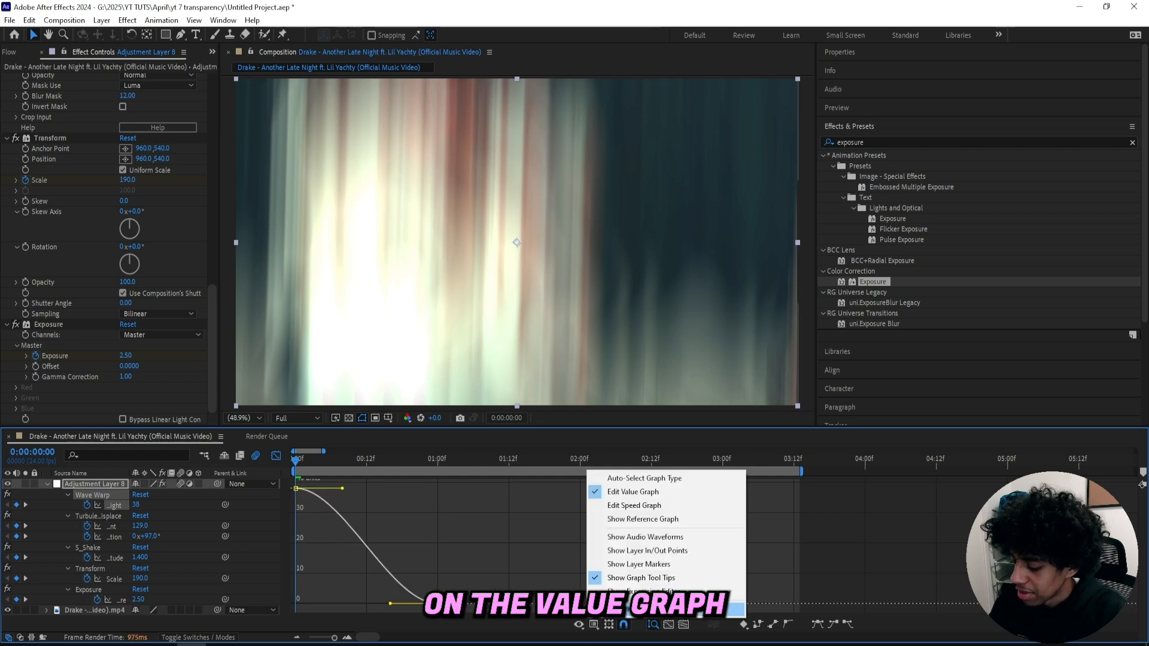
{"action": "left_click", "coordinate": [632, 491]}
{"action": "type", "text": "t"}
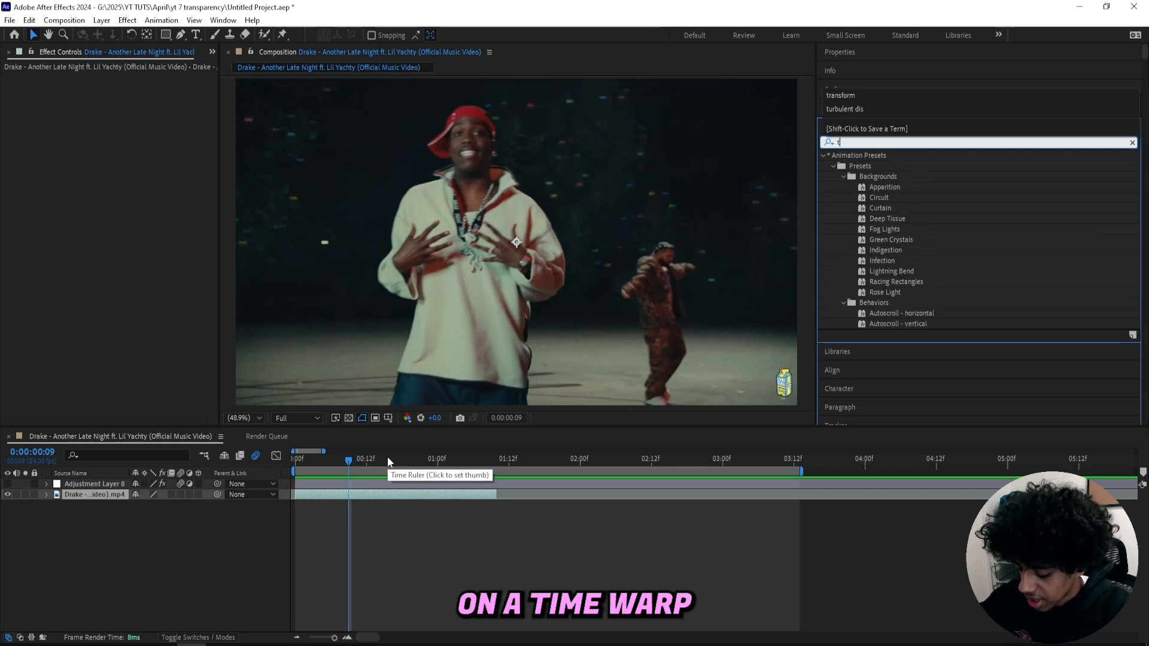
Apply Twixtor to the Drake footage with Speed % keyframed at 100 and preview.
{"action": "type", "text": "imewarp"}
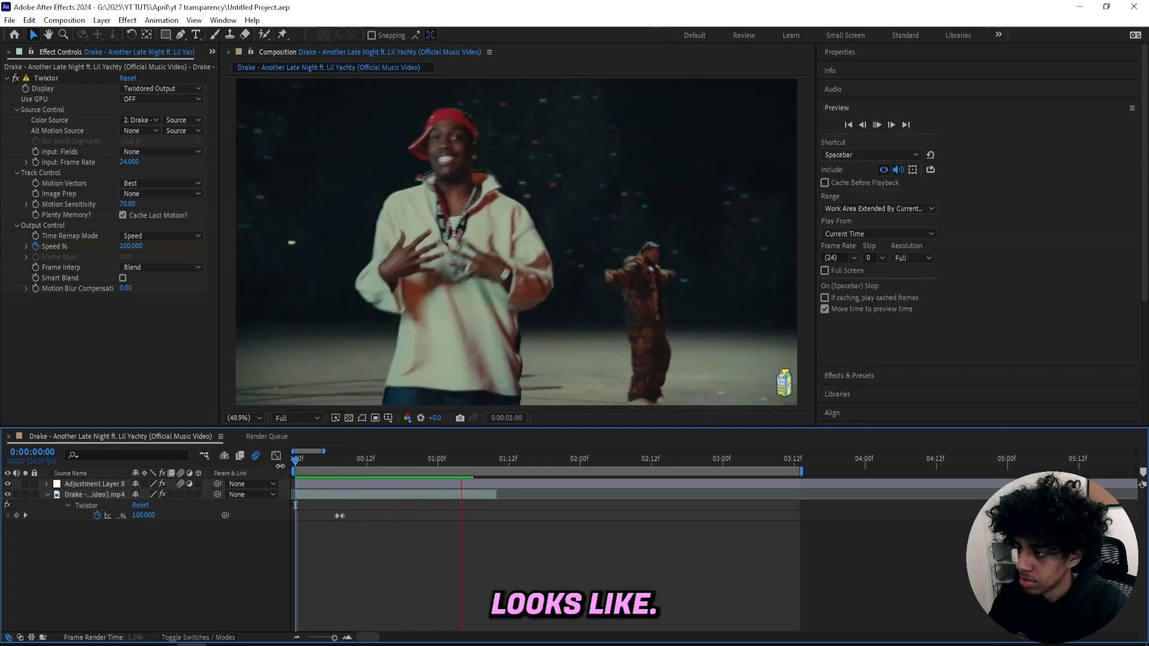
{"action": "left_click", "coordinate": [299, 458]}
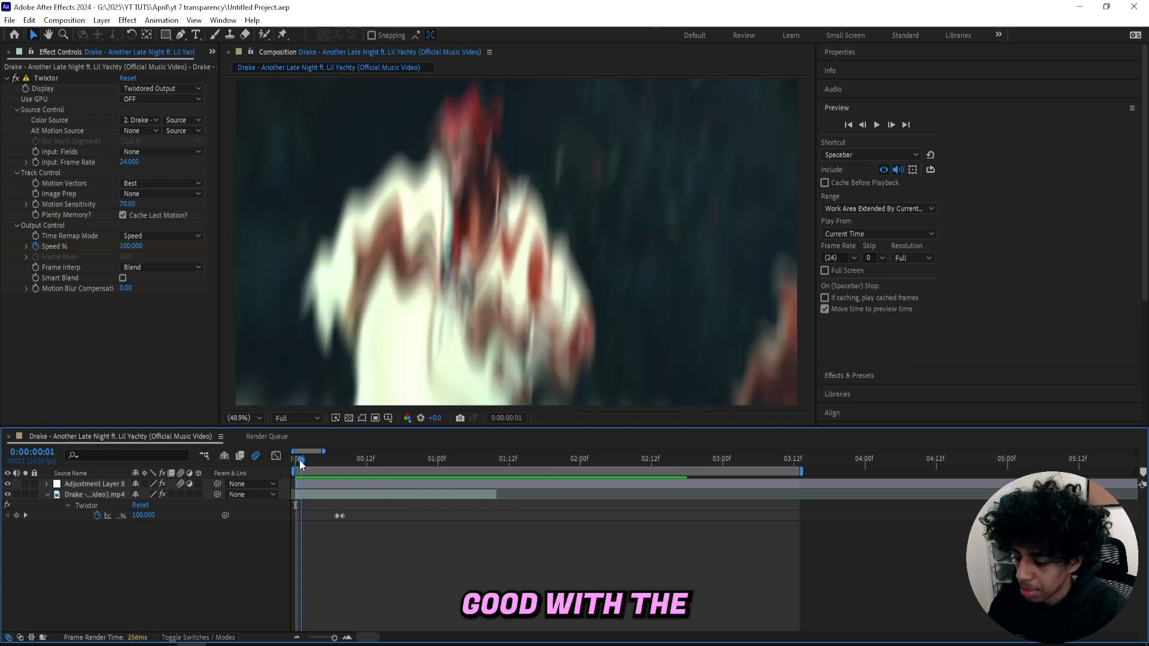